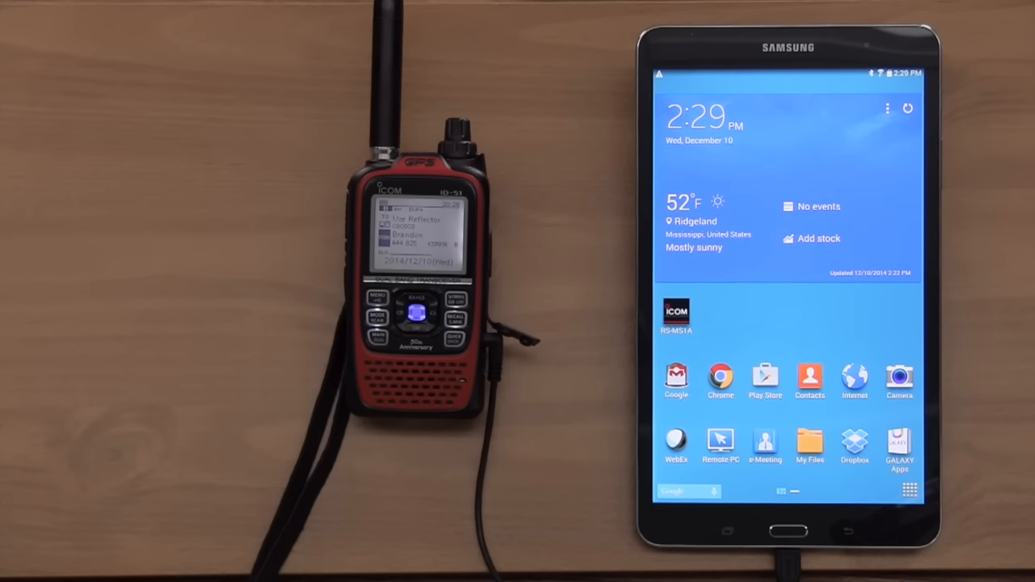
Launch the RS-MS1A app and confirm ID-51(PLUS) as the transceiver model.
{"action": "left_click", "coordinate": [676, 314]}
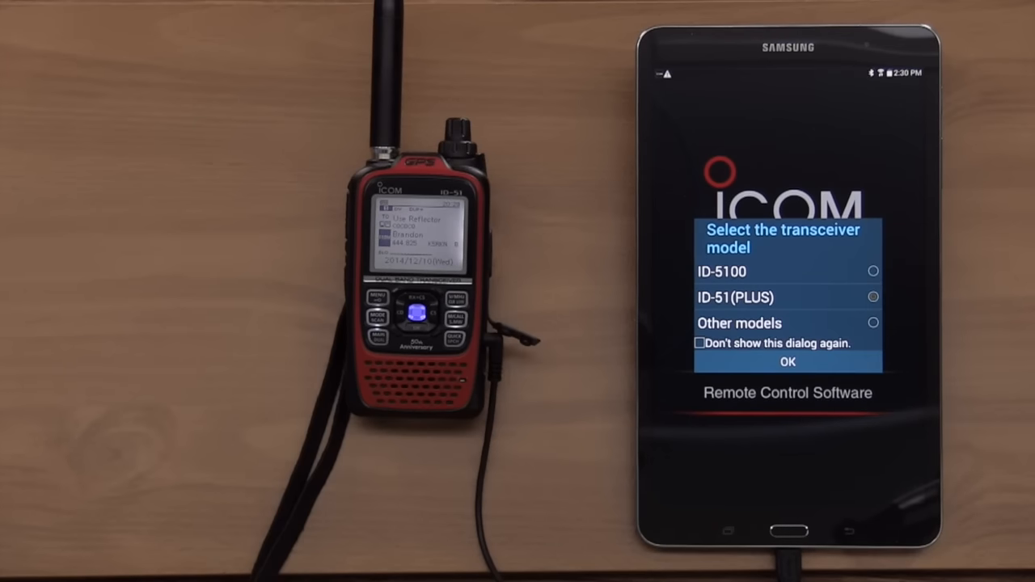
{"action": "left_click", "coordinate": [786, 362]}
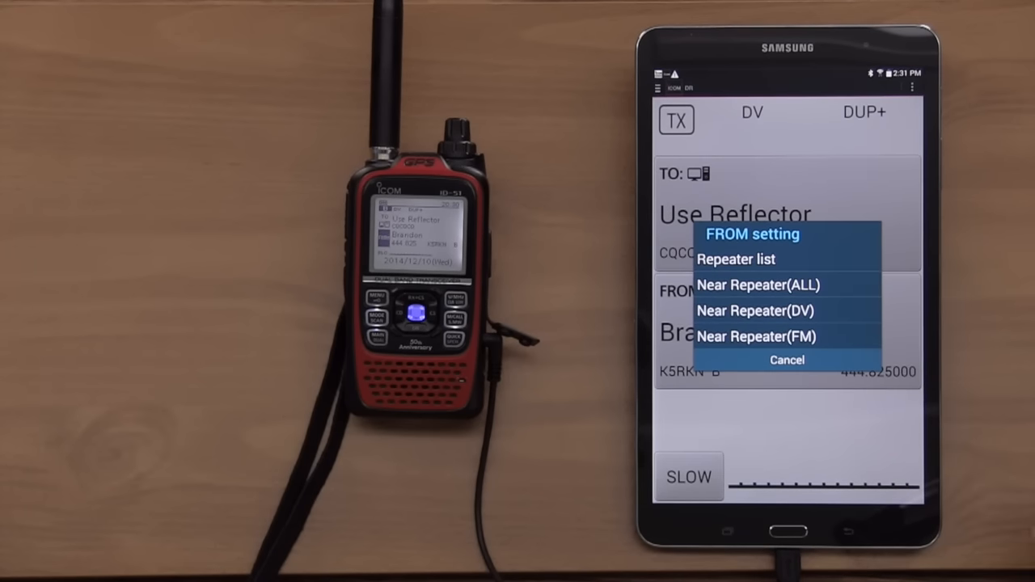
{"action": "left_click", "coordinate": [759, 285]}
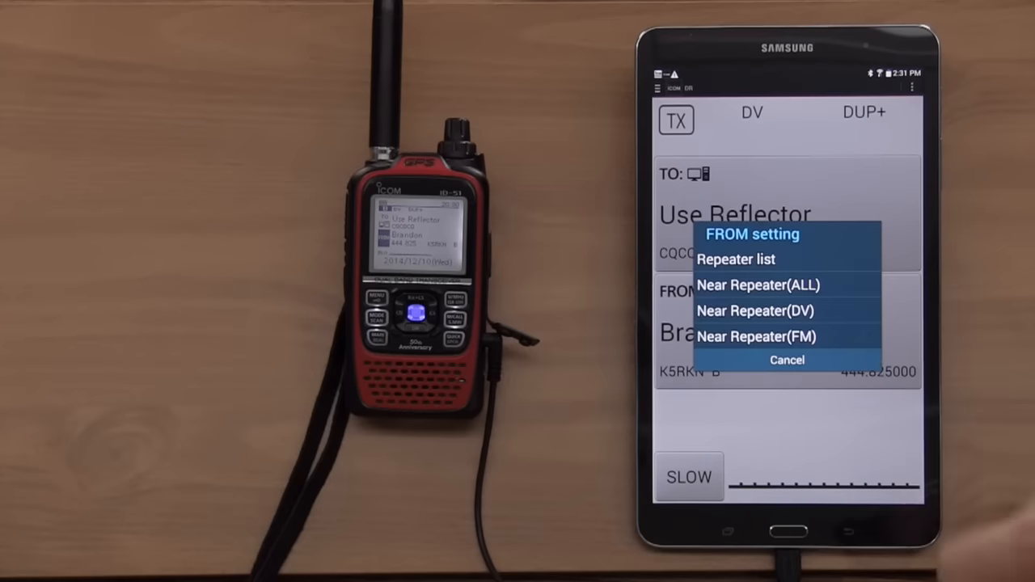
Show the repeater list and expand the 21:FM-USA group.
{"action": "left_click", "coordinate": [734, 259]}
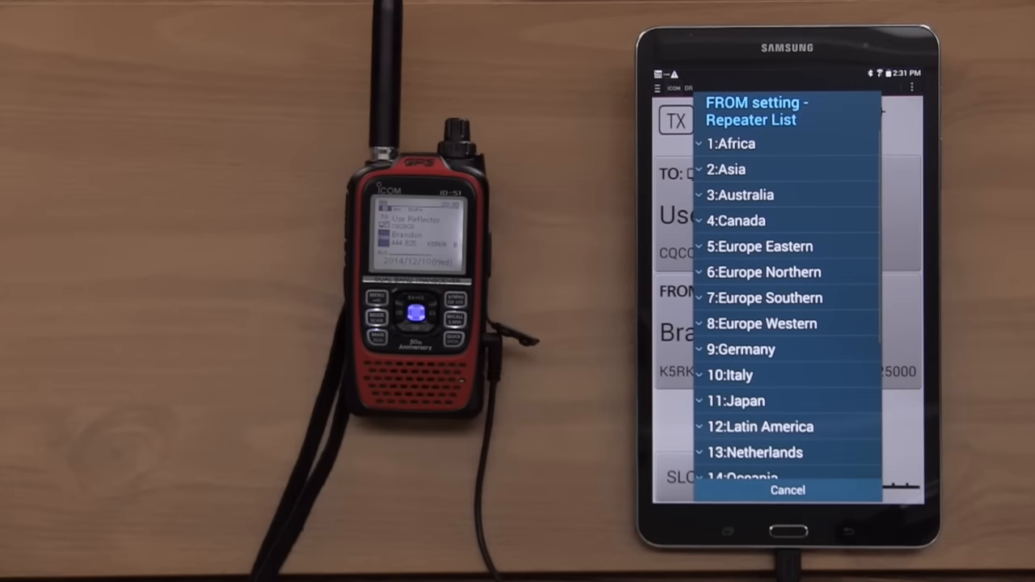
{"action": "scroll", "scroll_direction": "down", "scroll_amount": 3}
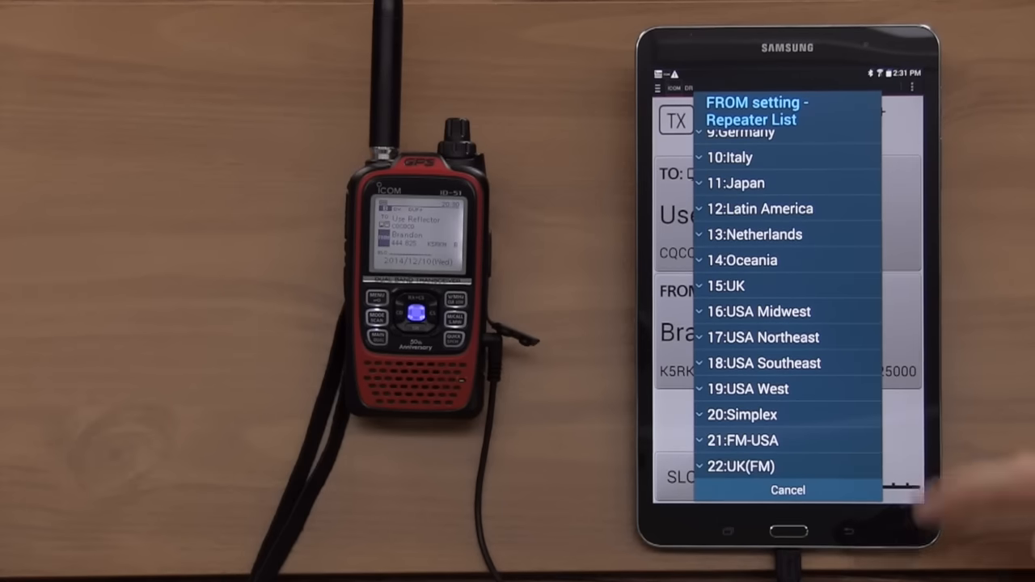
{"action": "mouse_move", "coordinate": [970, 477]}
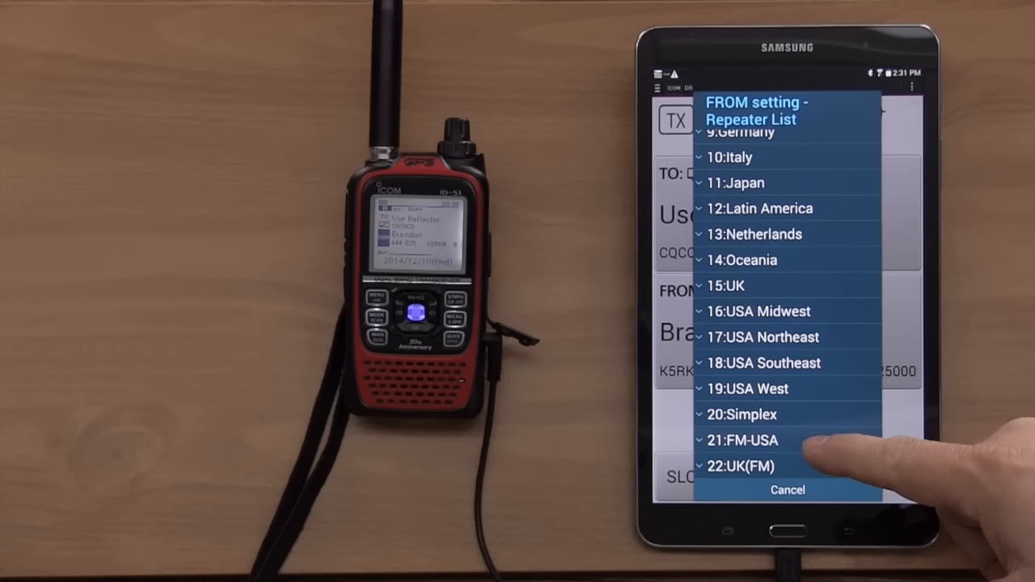
{"action": "left_click", "coordinate": [741, 439]}
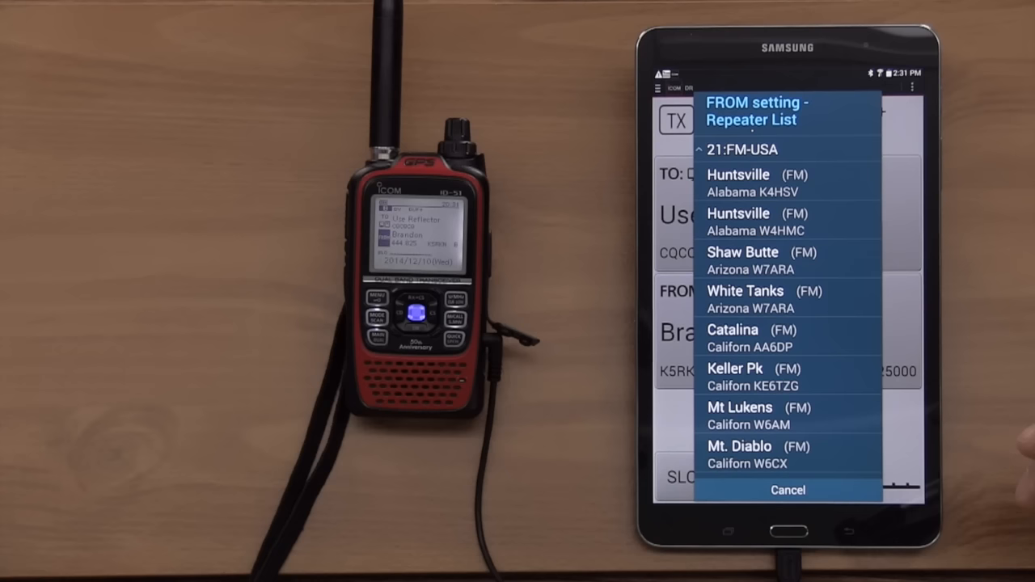
Scroll down through the FM-USA repeater list toward the 145.375 entry.
{"action": "scroll", "scroll_direction": "down", "scroll_amount": 3}
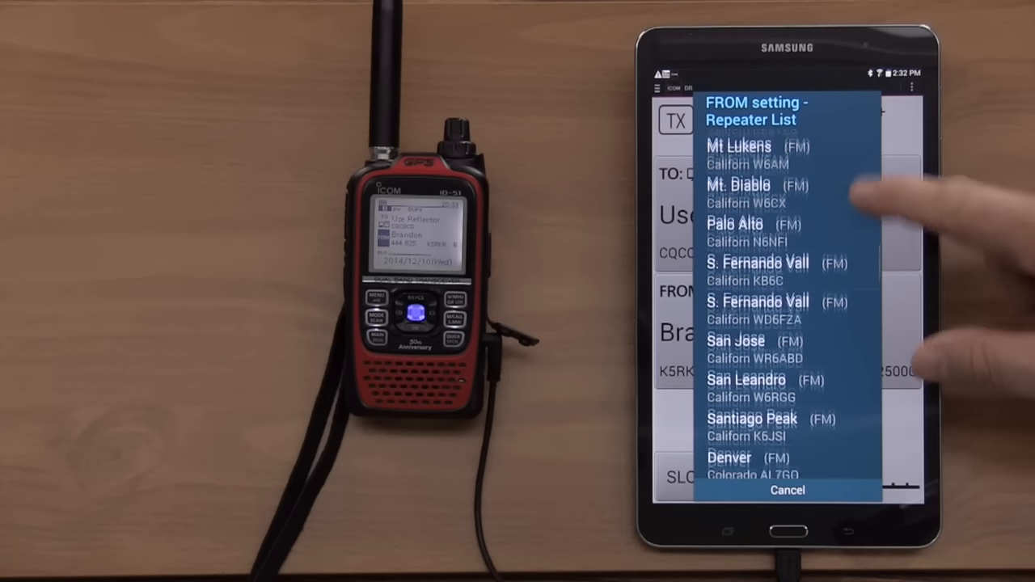
{"action": "scroll", "scroll_direction": "down", "scroll_amount": 3}
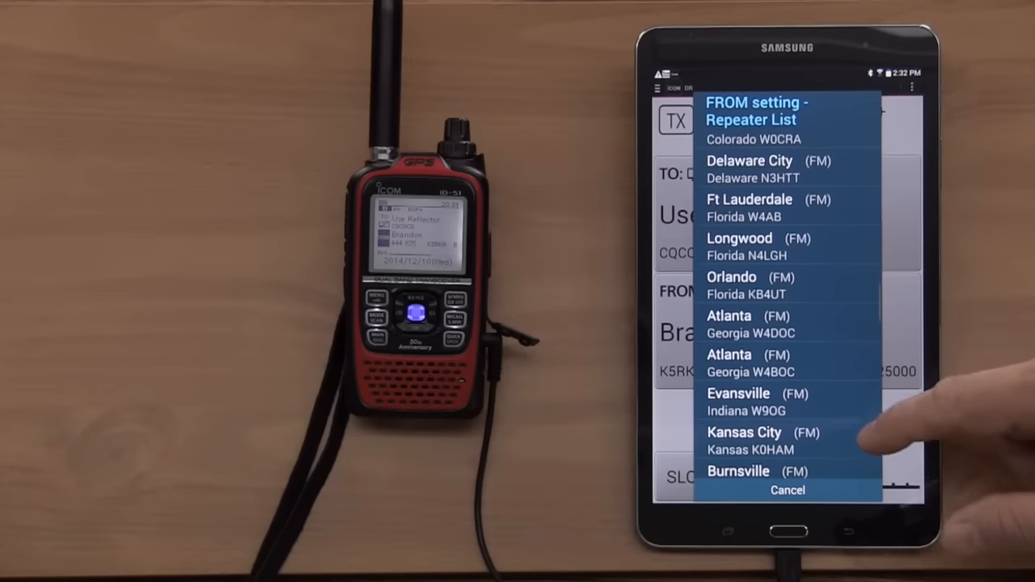
{"action": "scroll", "scroll_direction": "down", "scroll_amount": 3}
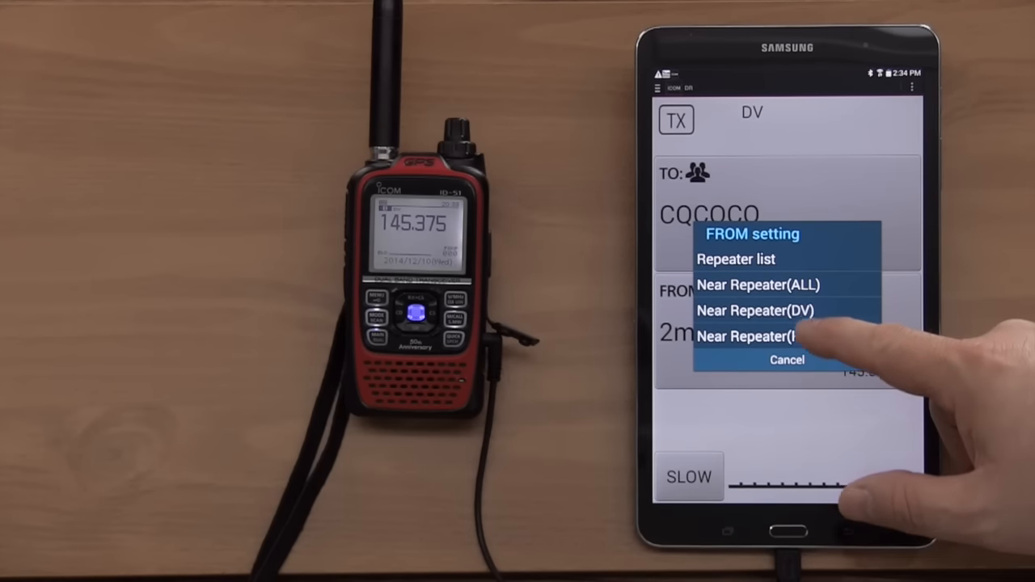
{"action": "left_click", "coordinate": [754, 311]}
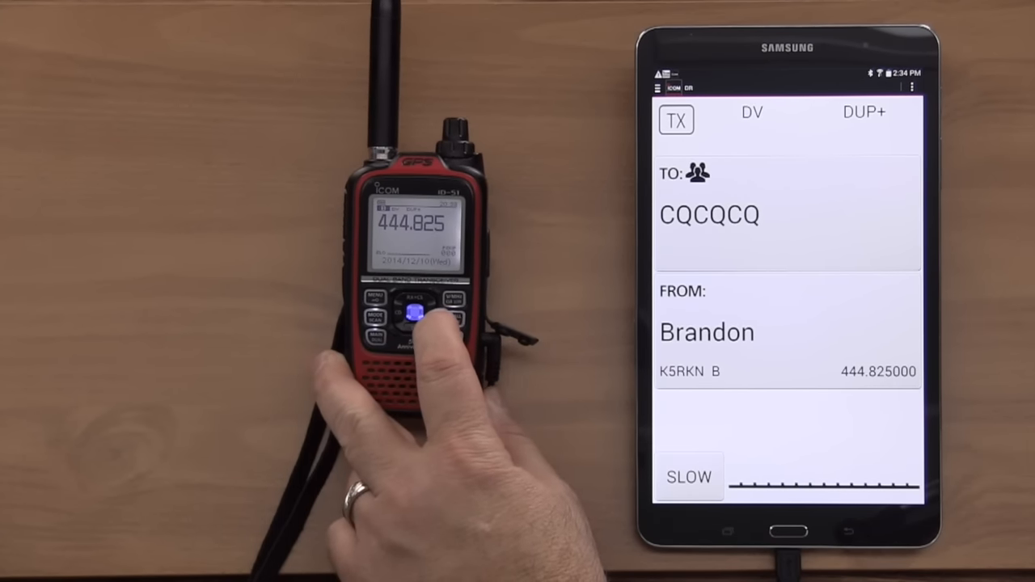
{"action": "left_click", "coordinate": [418, 309]}
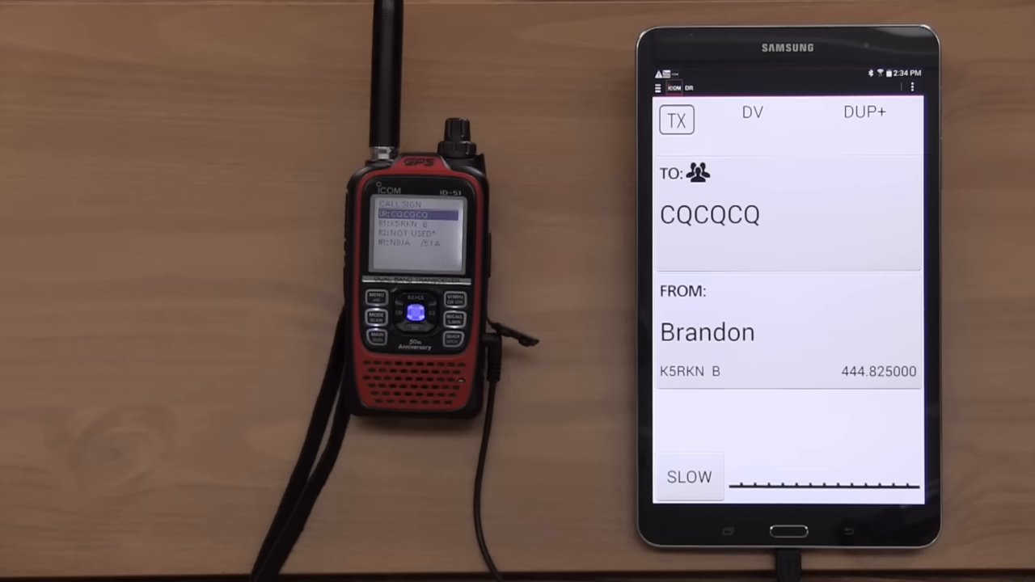
Set TO to Use Reflector with CQCQCQ, then bring up the app's navigation drawer.
{"action": "left_click", "coordinate": [708, 214]}
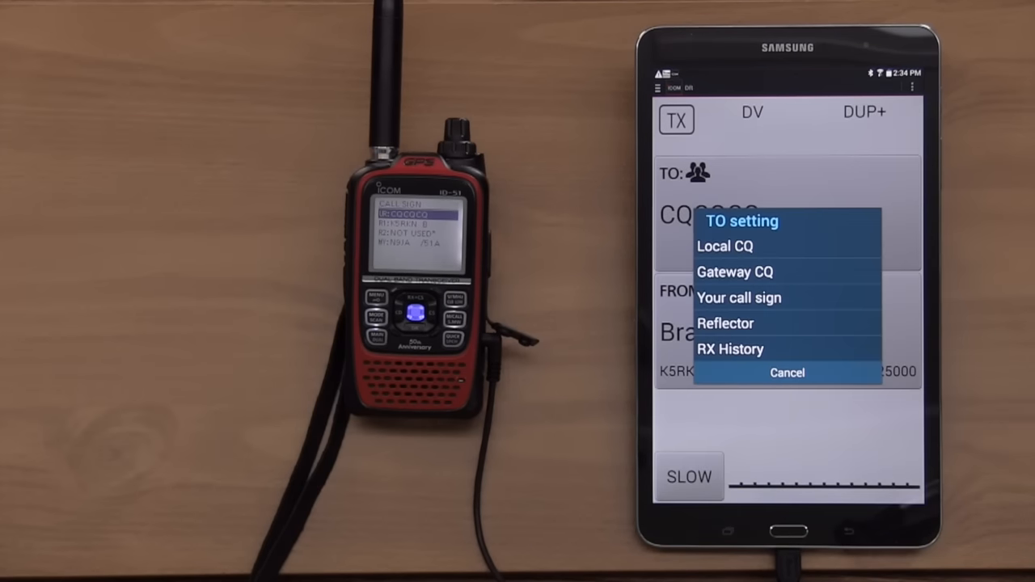
{"action": "left_click", "coordinate": [724, 324]}
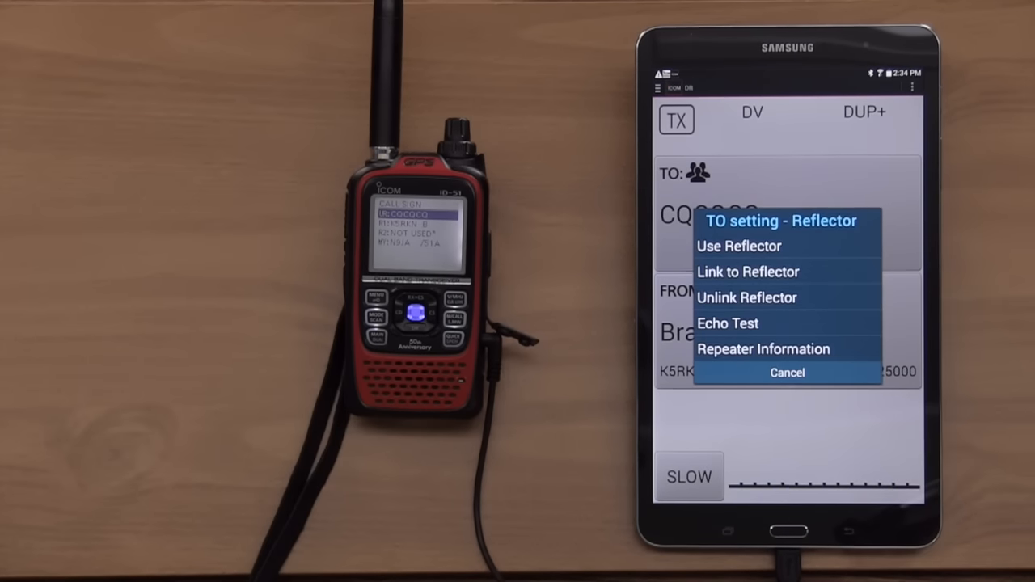
{"action": "left_click", "coordinate": [745, 297]}
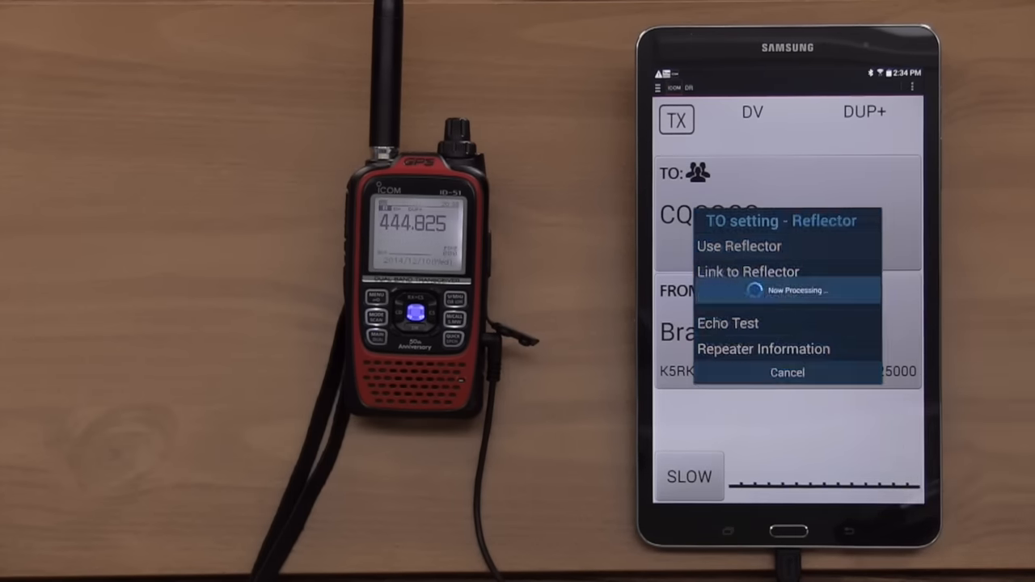
{"action": "left_click", "coordinate": [737, 246]}
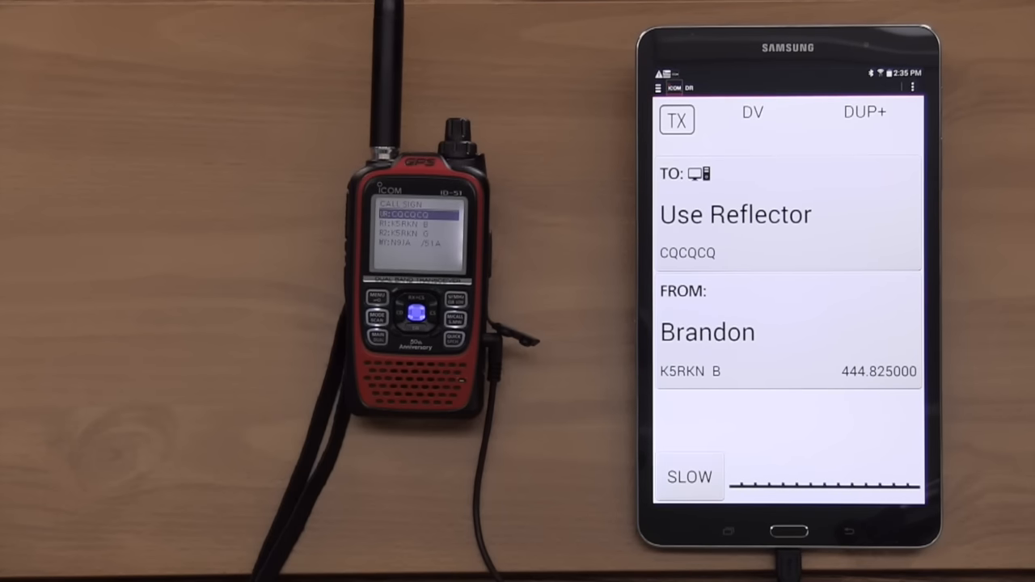
{"action": "left_click", "coordinate": [659, 87]}
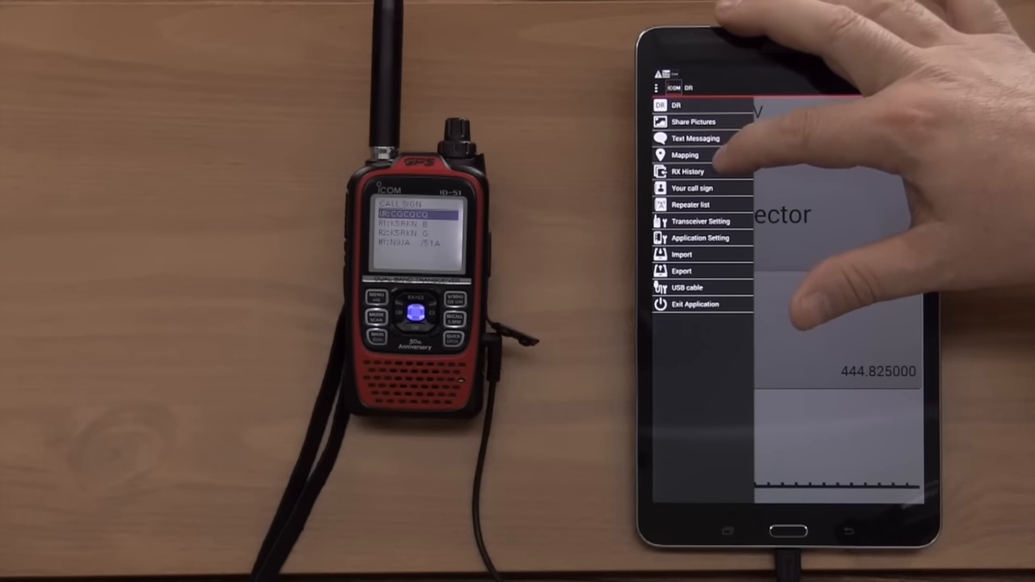
Switch to the Mapping view to see the European repeater map.
{"action": "left_click", "coordinate": [684, 155]}
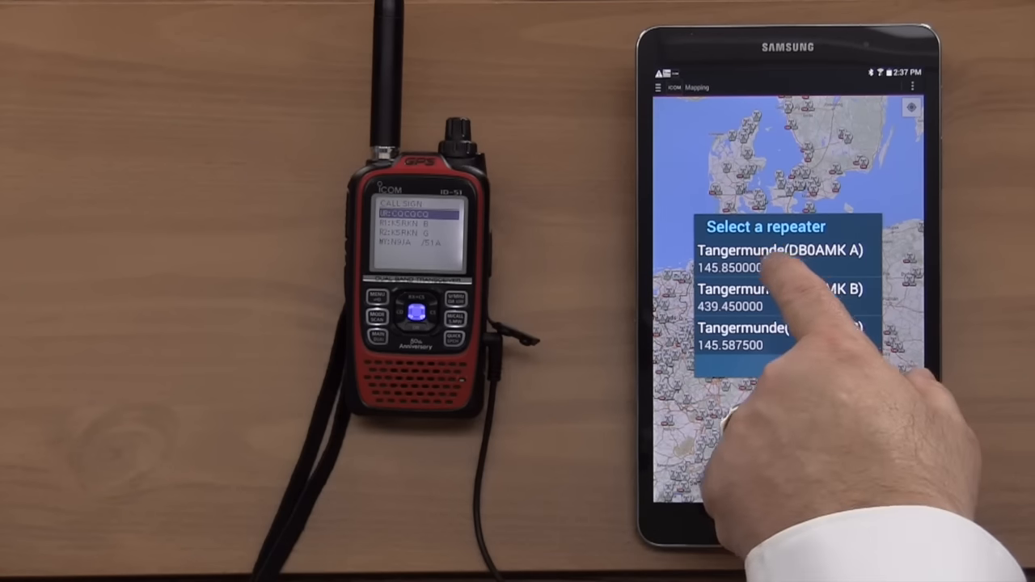
Set Tangermunde (DB0AMK A) as the access repeater so TO targets it.
{"action": "left_click", "coordinate": [779, 246]}
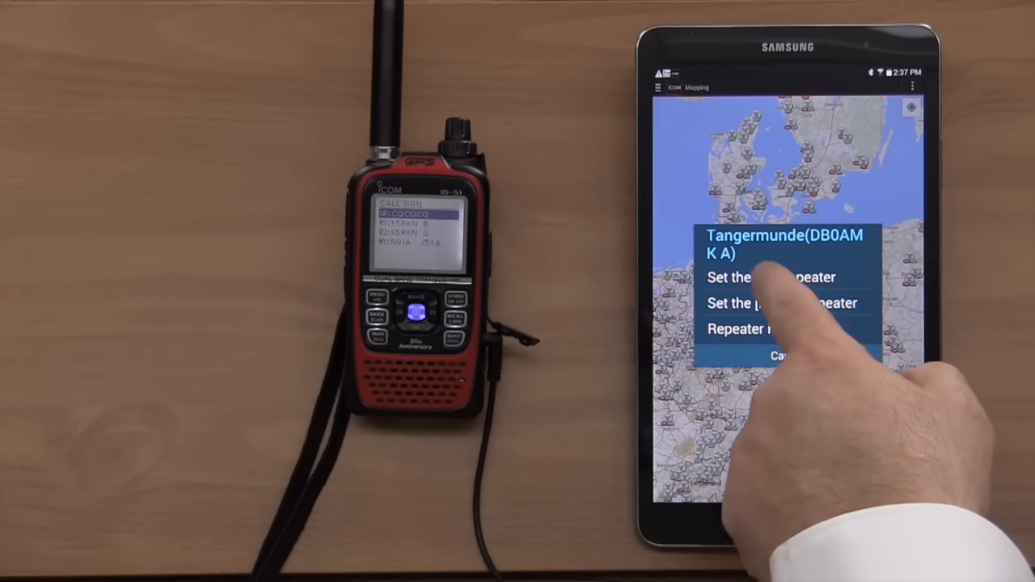
{"action": "left_click", "coordinate": [772, 278]}
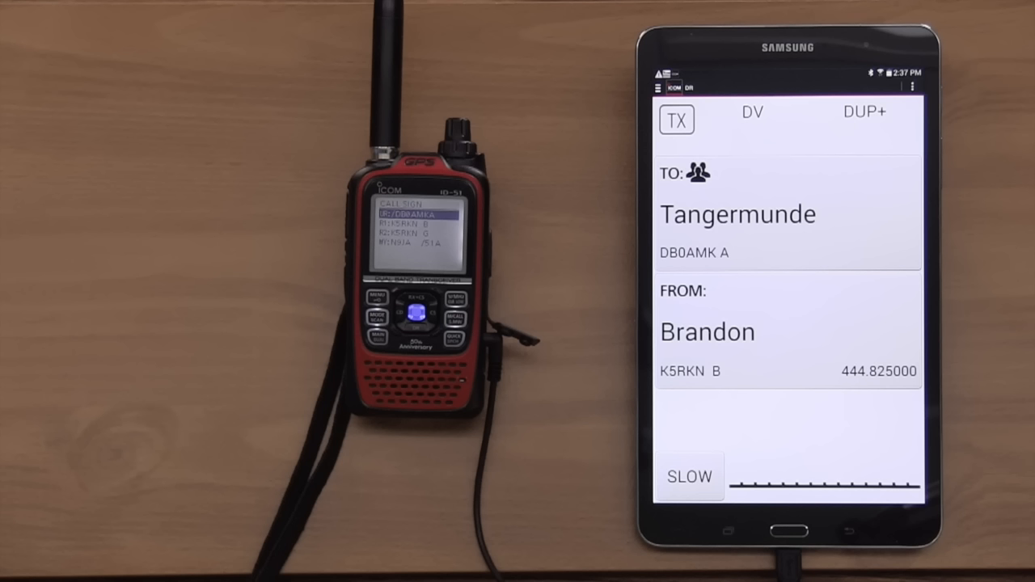
{"action": "left_click", "coordinate": [912, 88]}
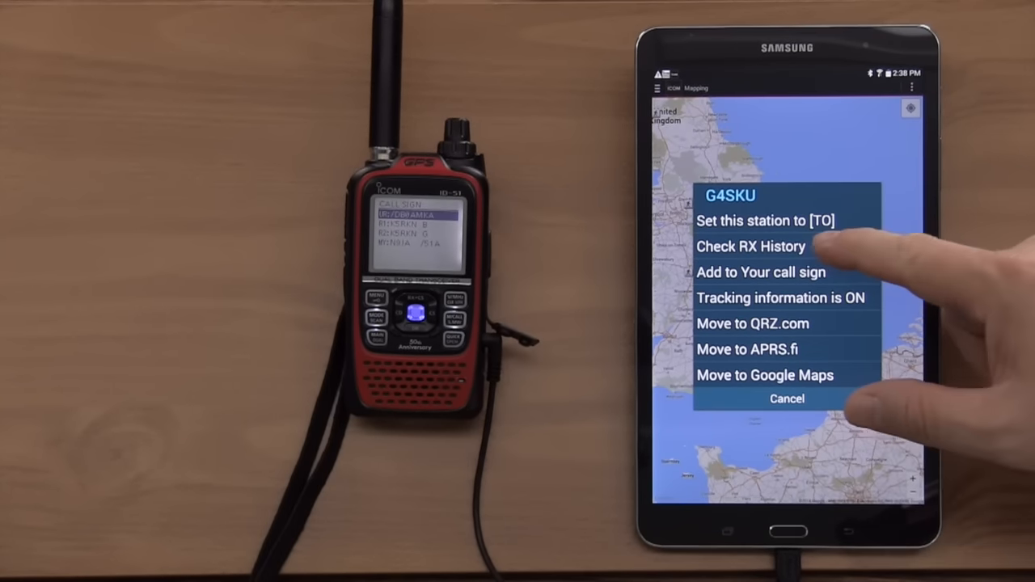
{"action": "left_click", "coordinate": [751, 246]}
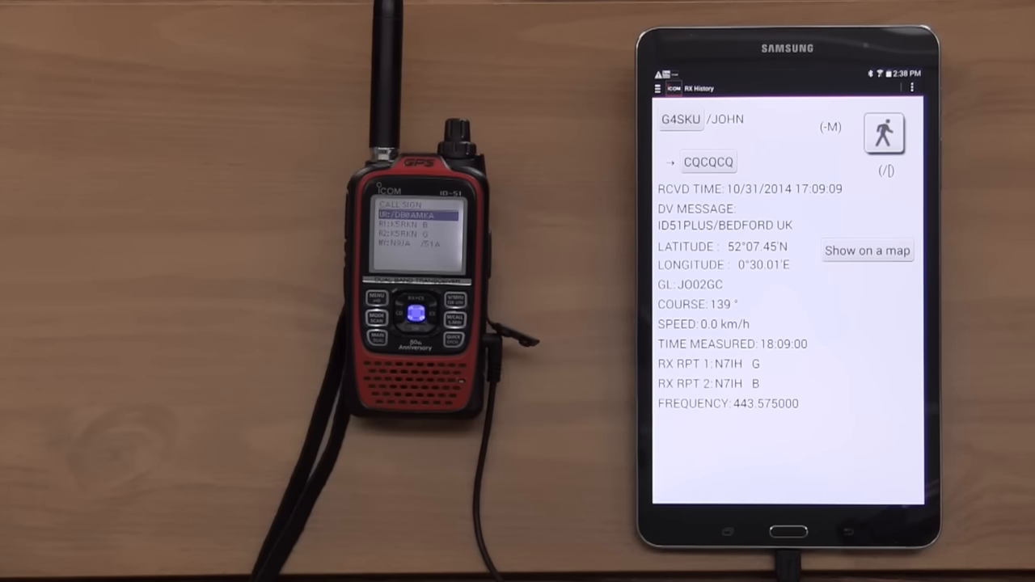
Return to the station map and move to the eastern United States.
{"action": "left_click", "coordinate": [866, 249]}
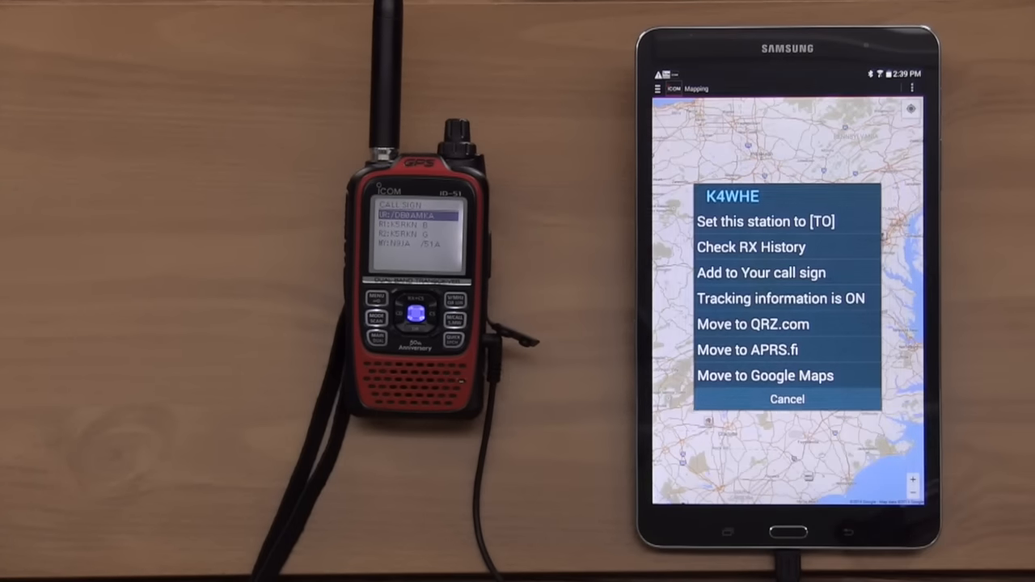
{"action": "left_click", "coordinate": [750, 246]}
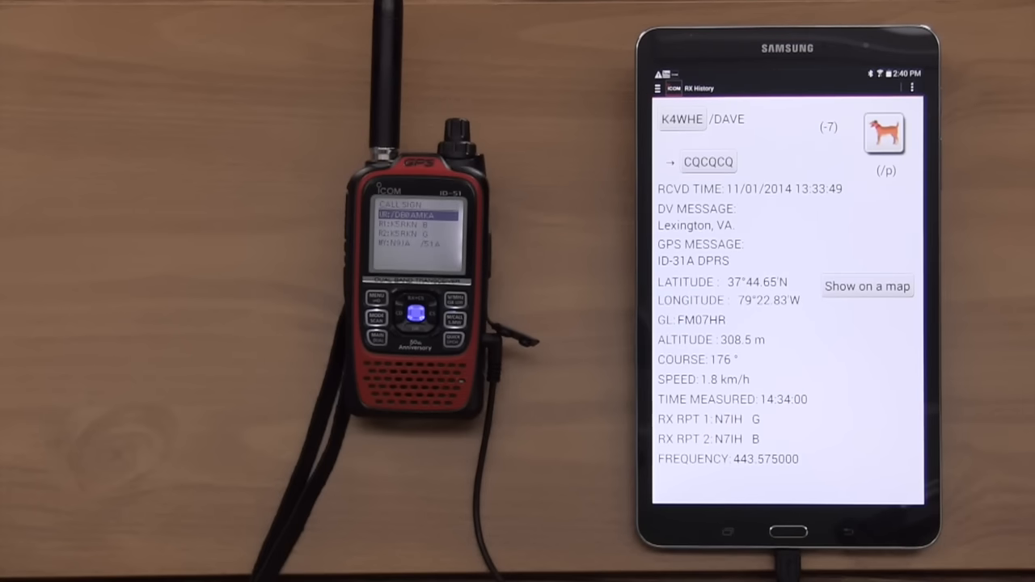
{"action": "left_click", "coordinate": [682, 120]}
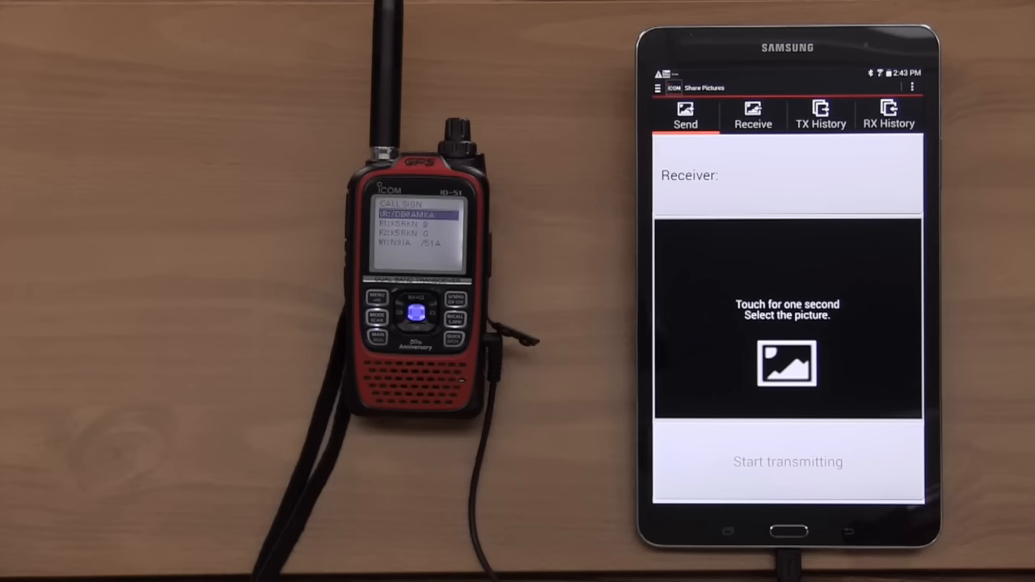
Choose a photo from the Gallery for sending and frame its portrait area.
{"action": "left_click", "coordinate": [786, 362]}
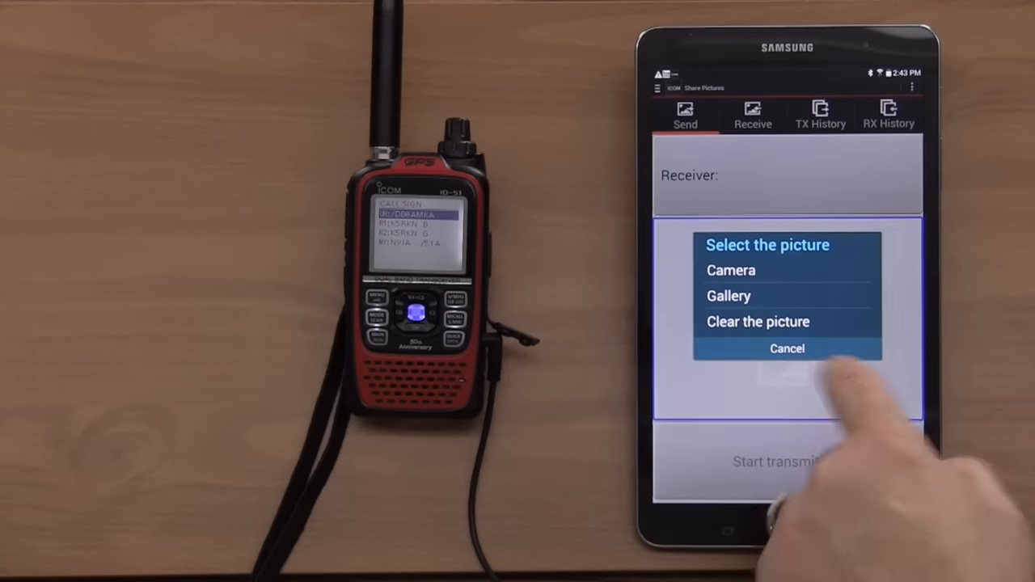
{"action": "left_click", "coordinate": [786, 349]}
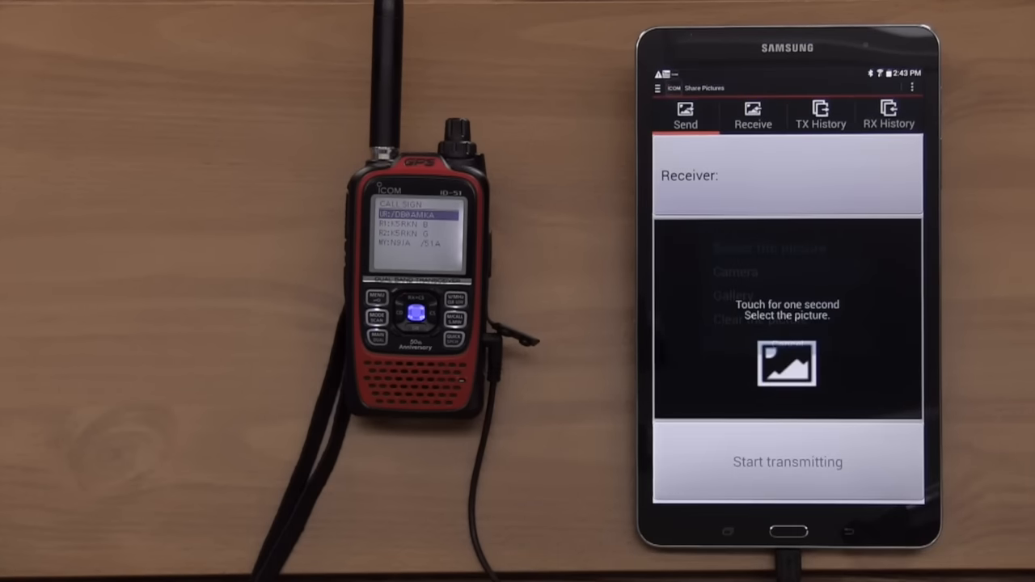
{"action": "left_click", "coordinate": [786, 362]}
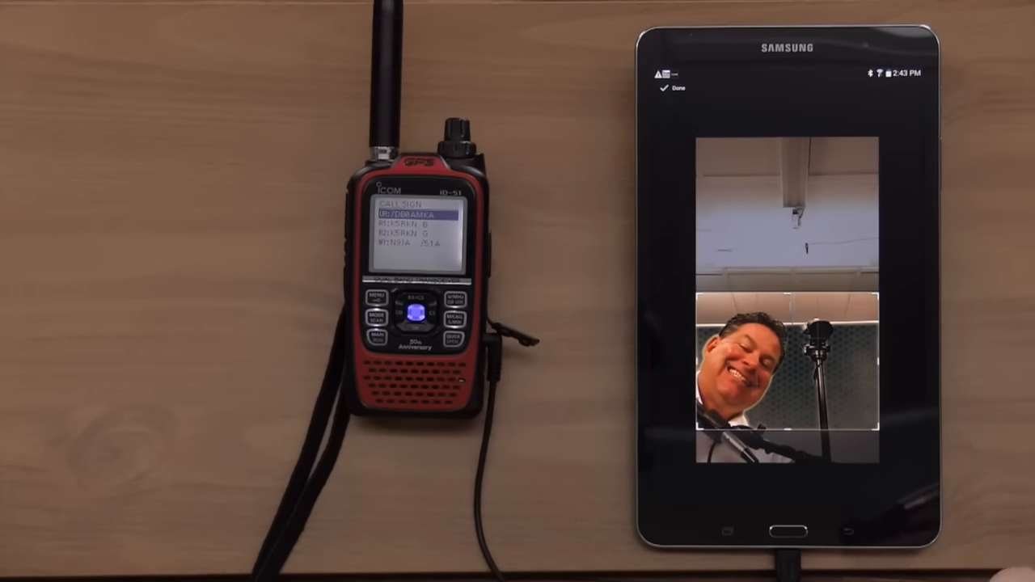
Accept the crop with Done and pick a picture quality and size to start transmitting.
{"action": "left_click", "coordinate": [666, 87]}
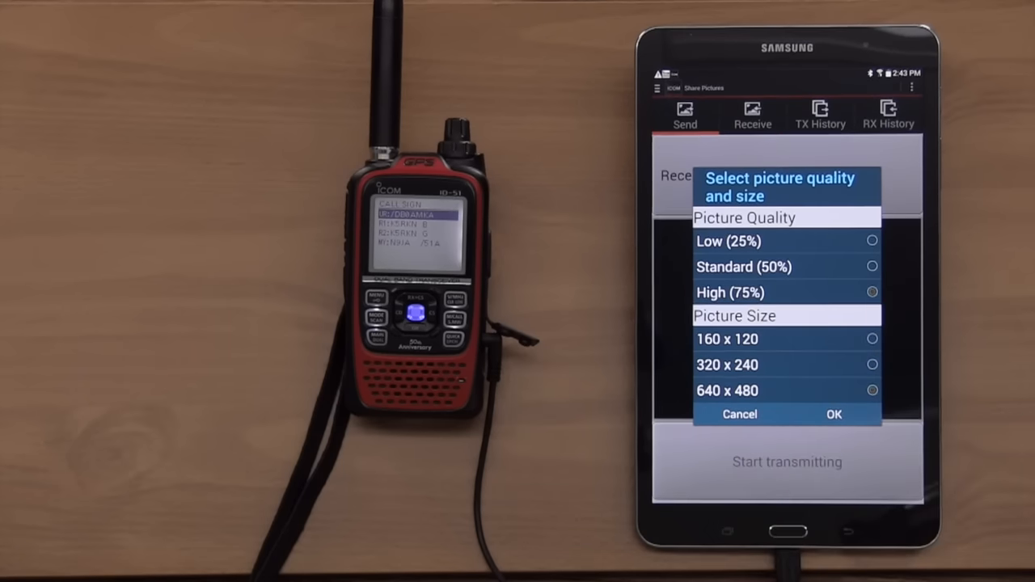
{"action": "left_click", "coordinate": [834, 414]}
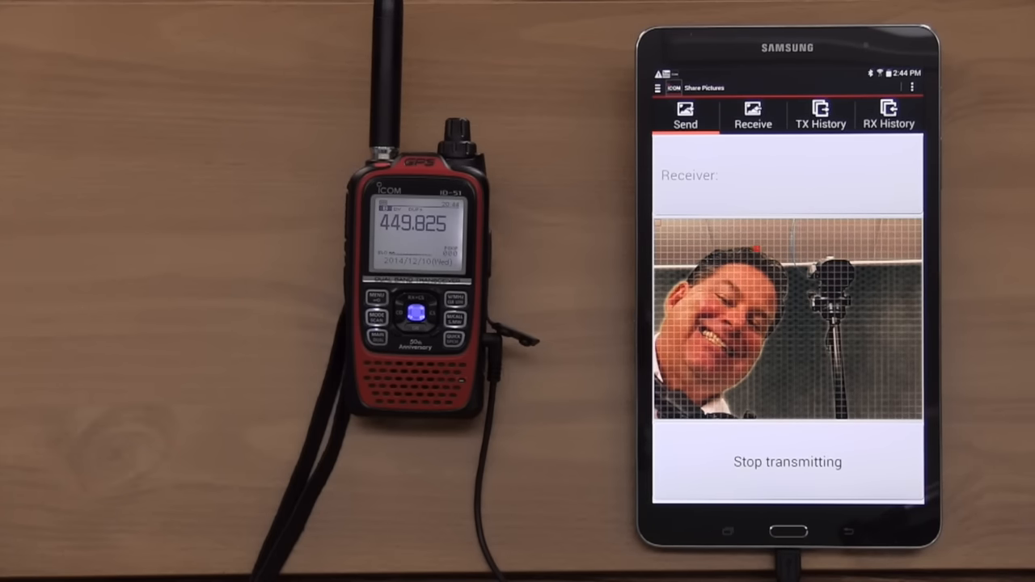
Transmit the smiling portrait to the ID-51 PLUS and view the RX History list.
{"action": "left_click", "coordinate": [888, 117]}
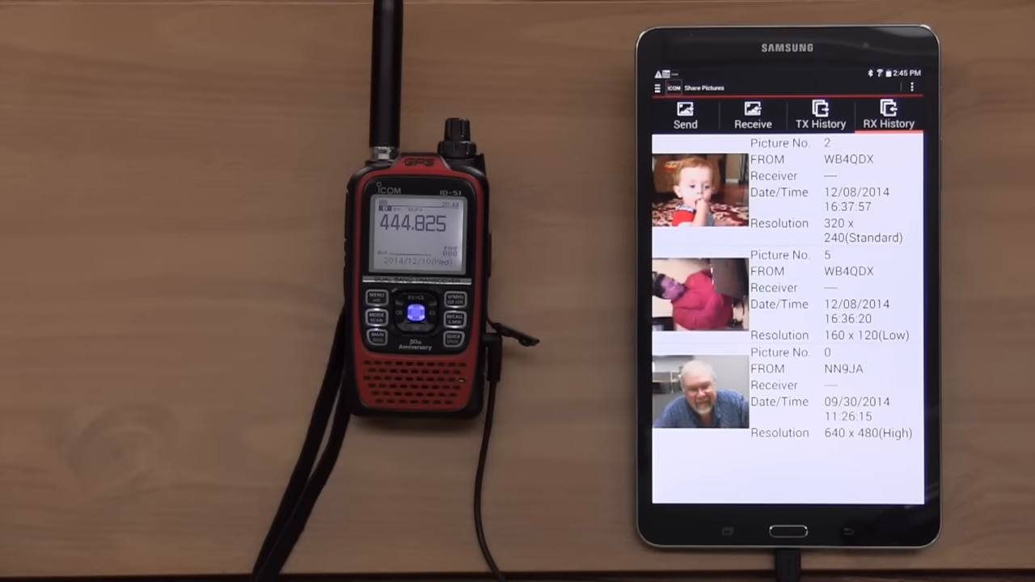
{"action": "left_click", "coordinate": [698, 294]}
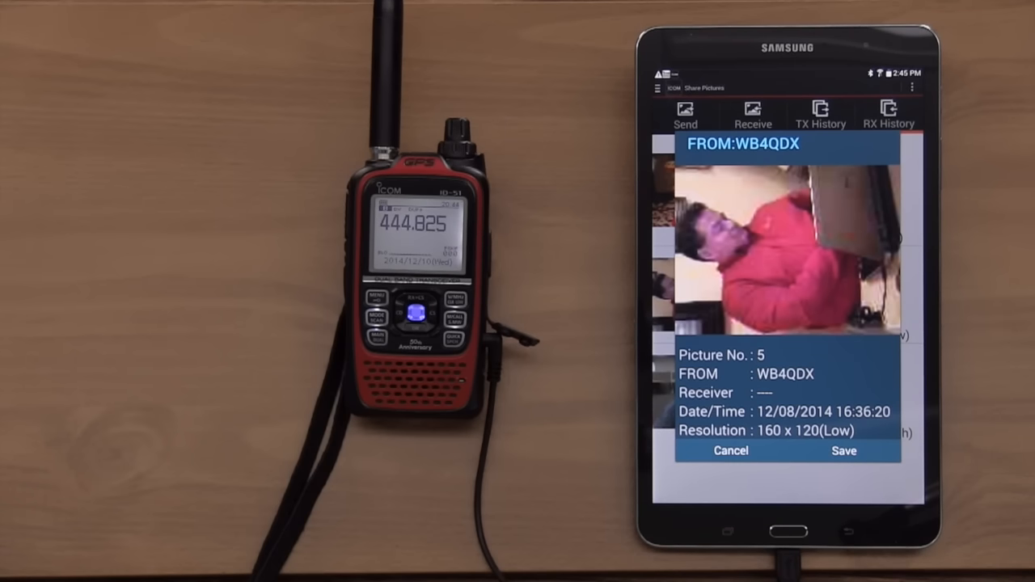
{"action": "left_click", "coordinate": [731, 449]}
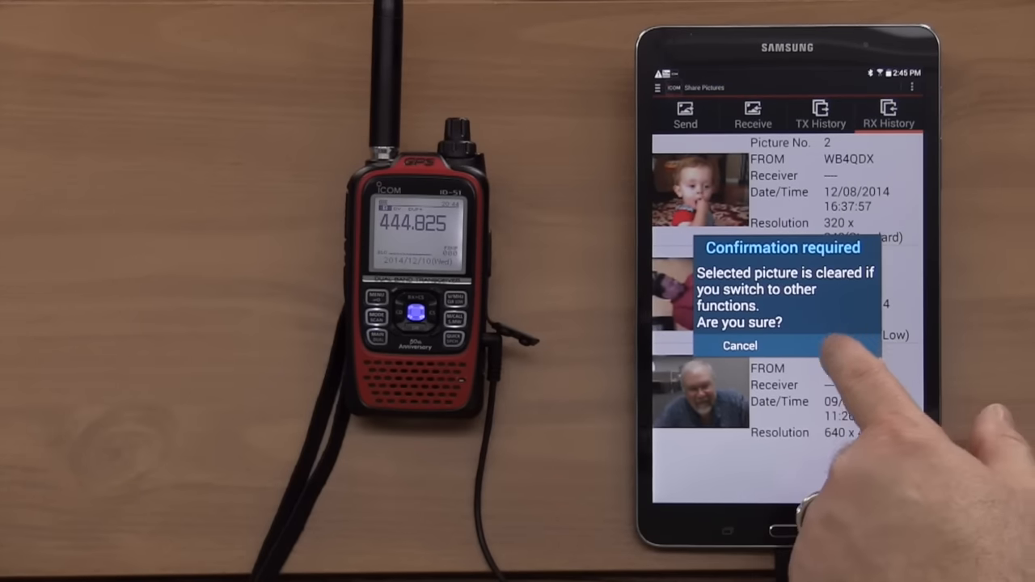
Confirm clearing the selected picture to leave sharing and return to DR.
{"action": "left_click", "coordinate": [825, 346]}
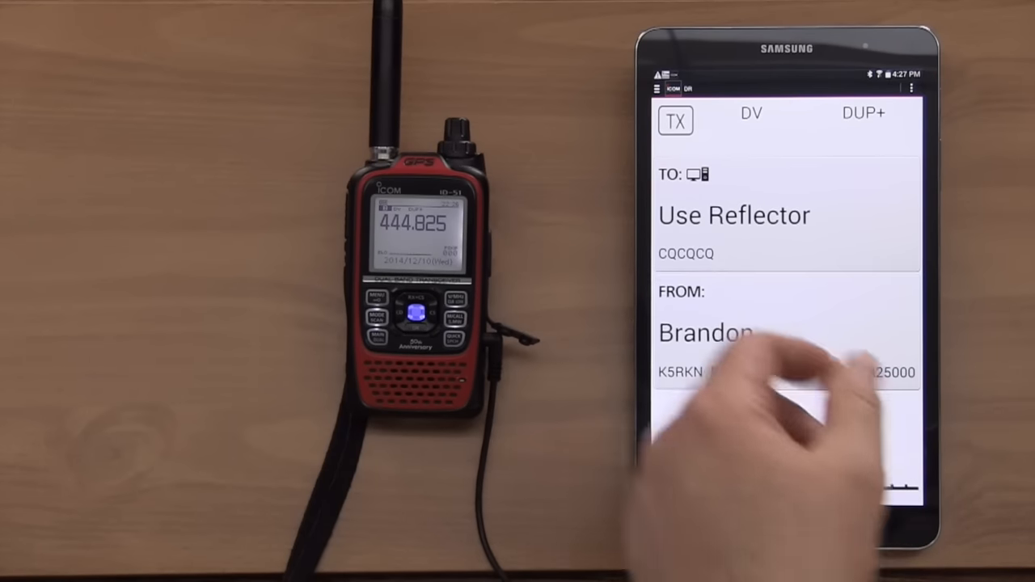
In Transceiver Setting keep output power SLOW and DV Data TX AUTO.
{"action": "left_click", "coordinate": [660, 87]}
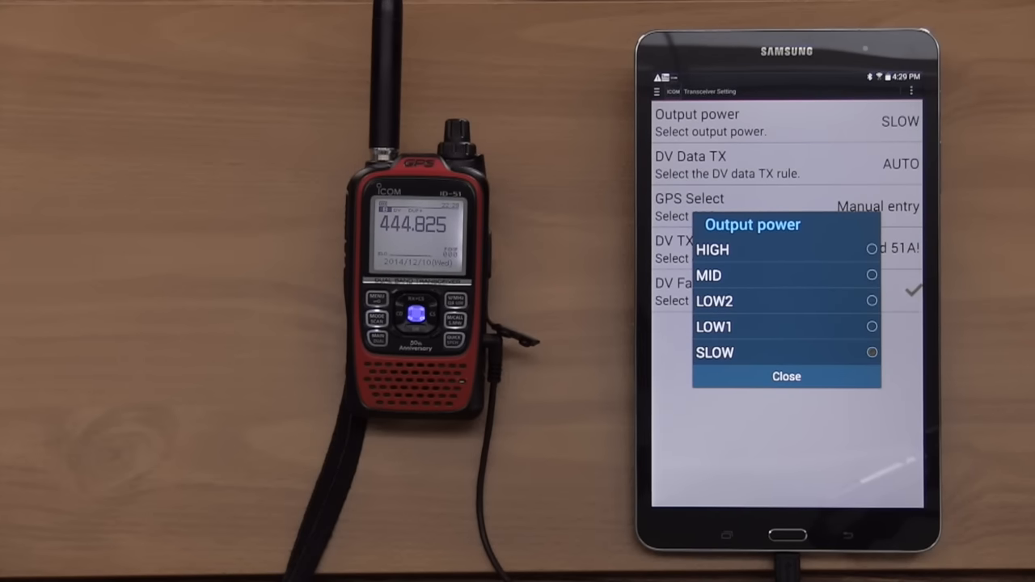
{"action": "left_click", "coordinate": [786, 375]}
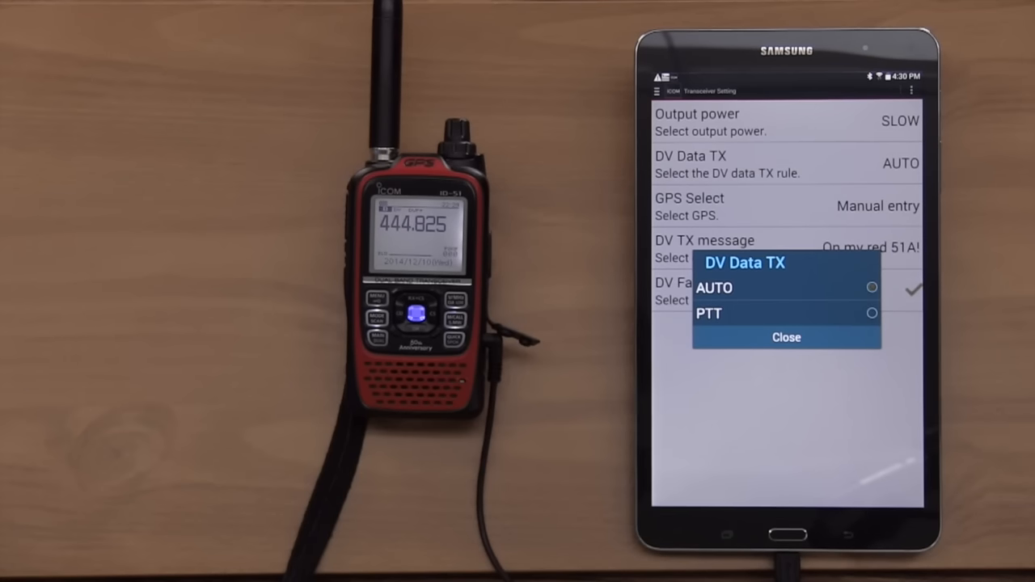
{"action": "left_click", "coordinate": [786, 337]}
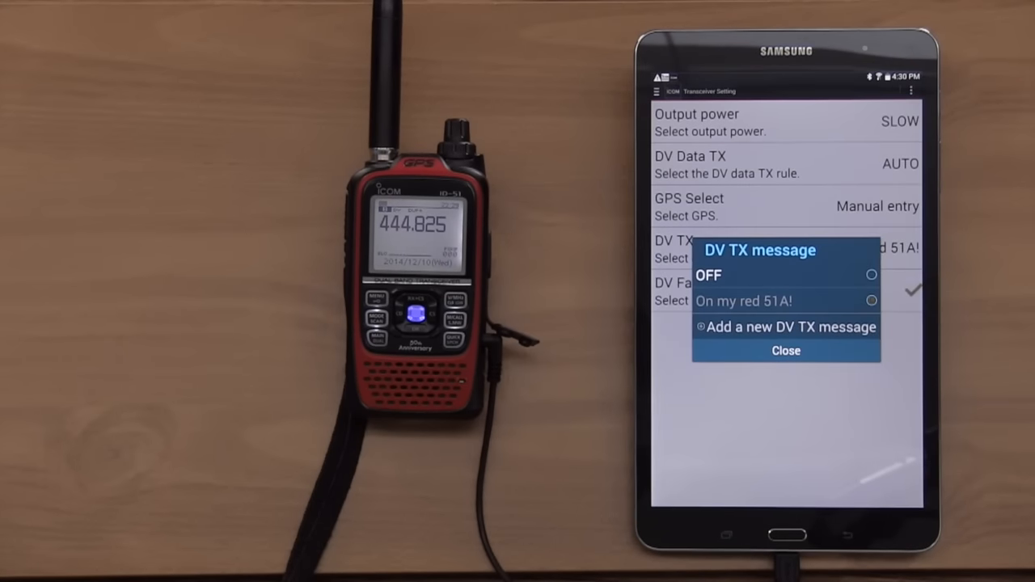
Start a new DV TX message and cancel it, keeping 'On my red 51A!'.
{"action": "left_click", "coordinate": [786, 327]}
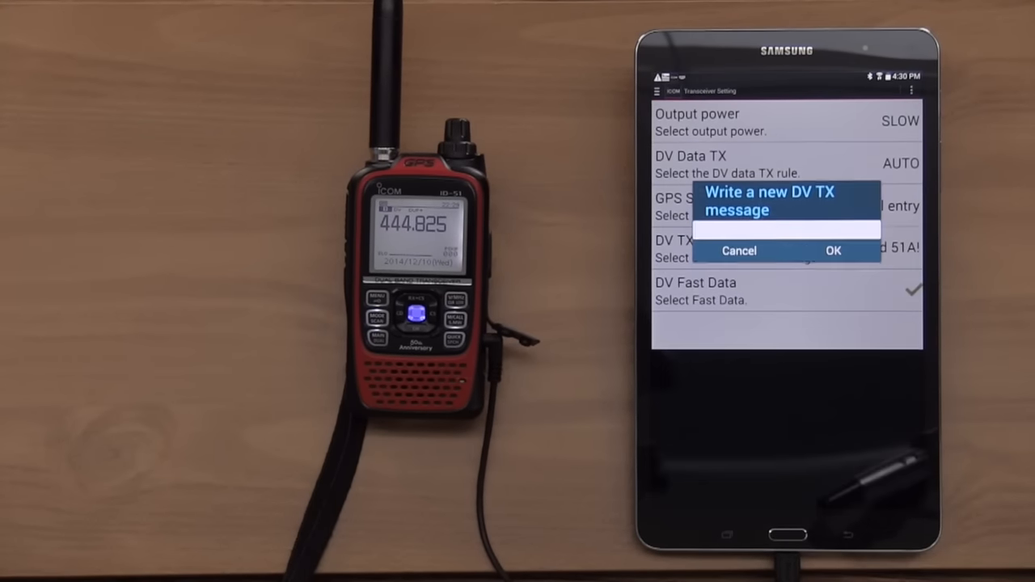
{"action": "left_click", "coordinate": [786, 229]}
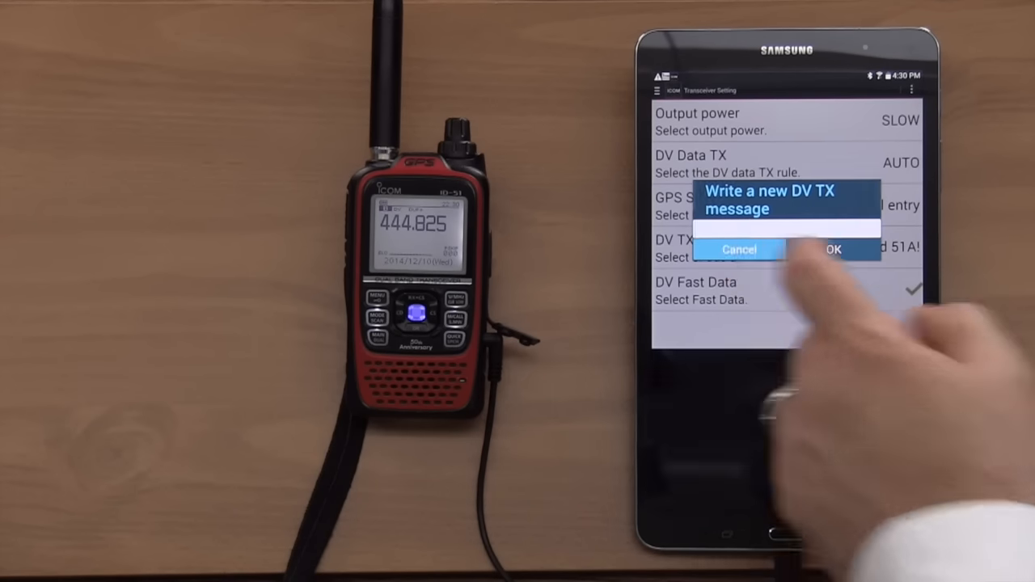
{"action": "left_click", "coordinate": [739, 249]}
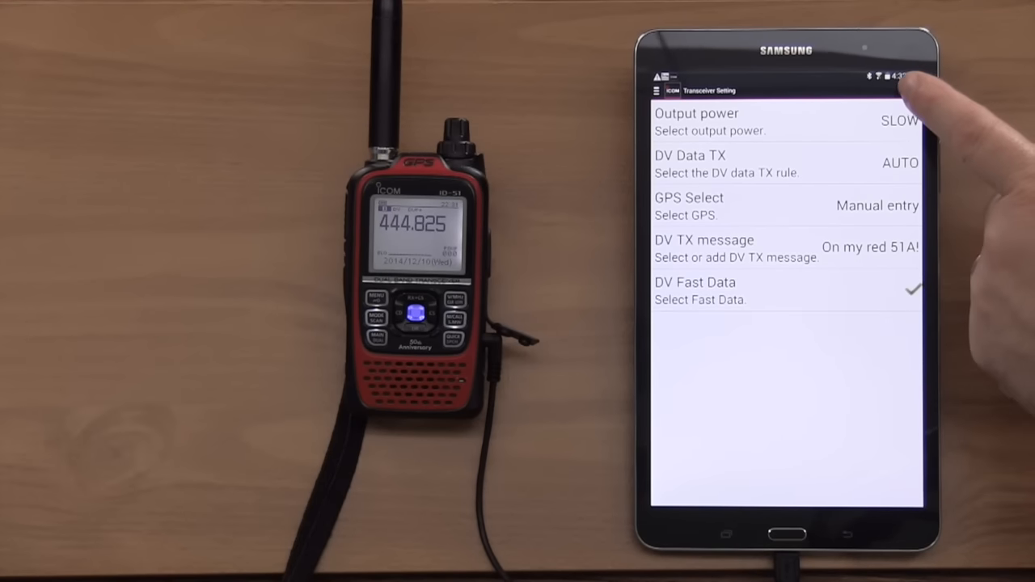
View the current call signs in raw and TO/FROM form, then close the summary.
{"action": "left_click", "coordinate": [912, 91]}
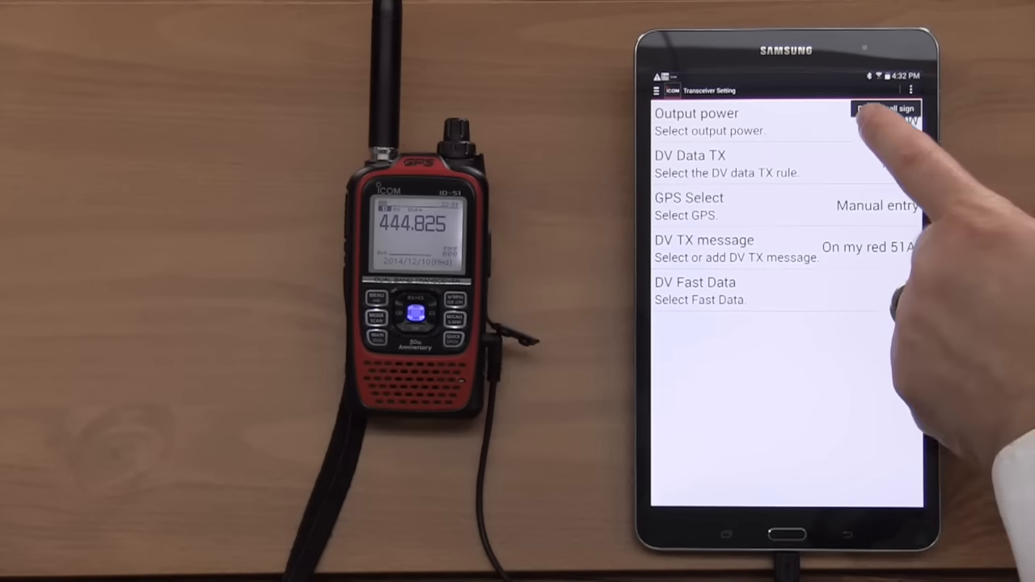
{"action": "left_click", "coordinate": [882, 110]}
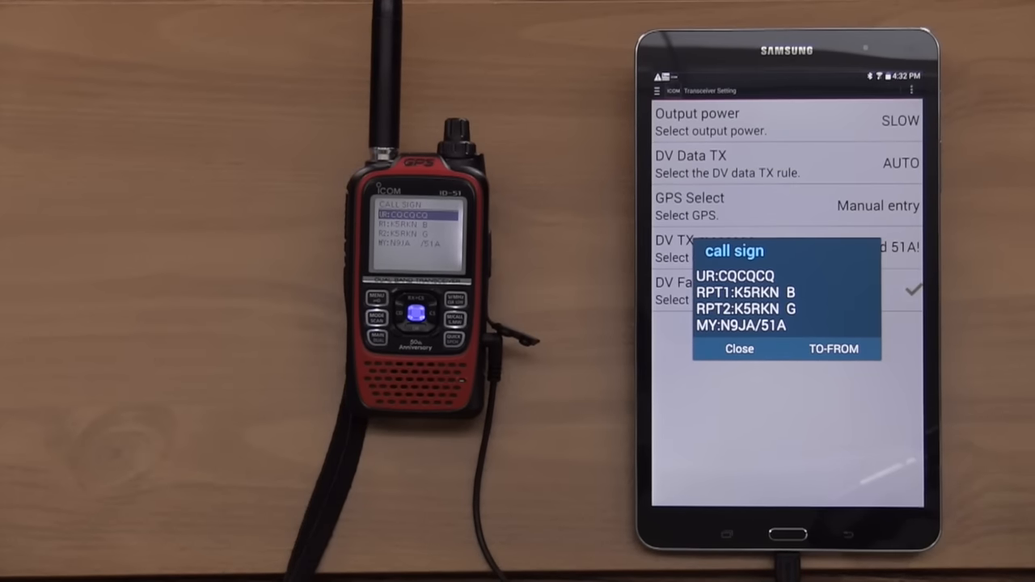
{"action": "left_click", "coordinate": [832, 350]}
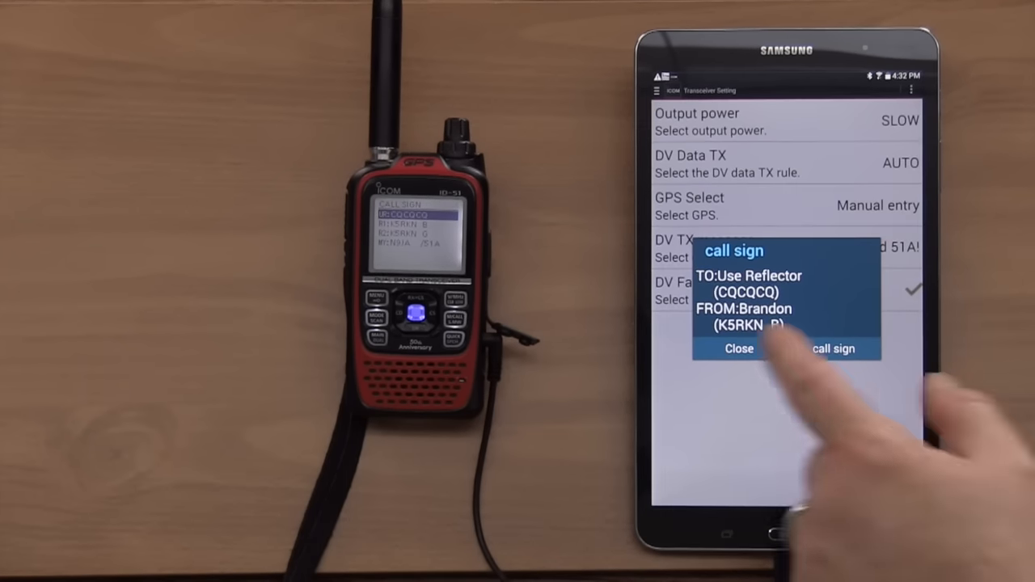
{"action": "left_click", "coordinate": [738, 349]}
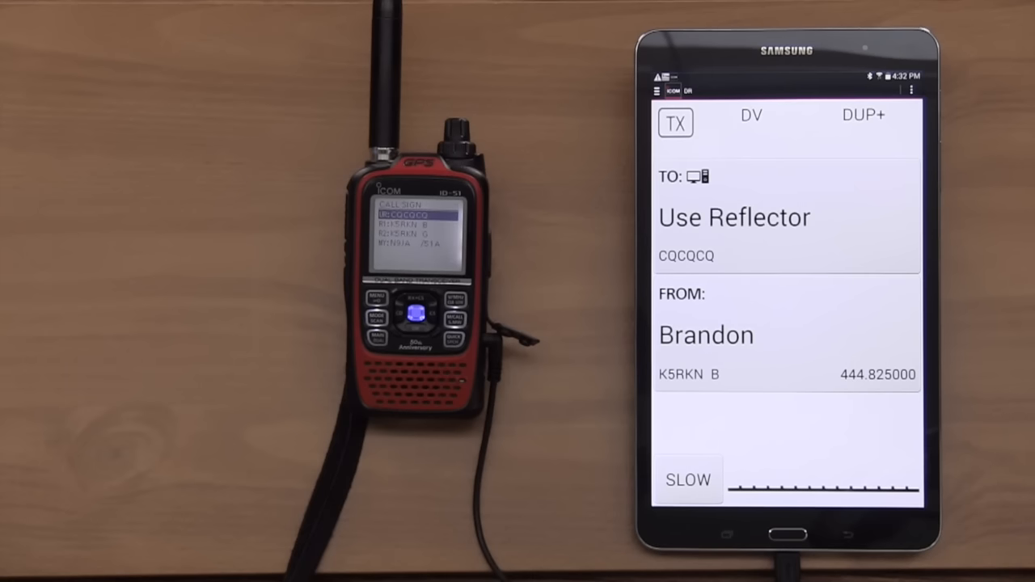
Set FROM to the Huntsville K4HSV FM repeater on 146.940 and bring up VOL/SQL Setting.
{"action": "left_click", "coordinate": [912, 90]}
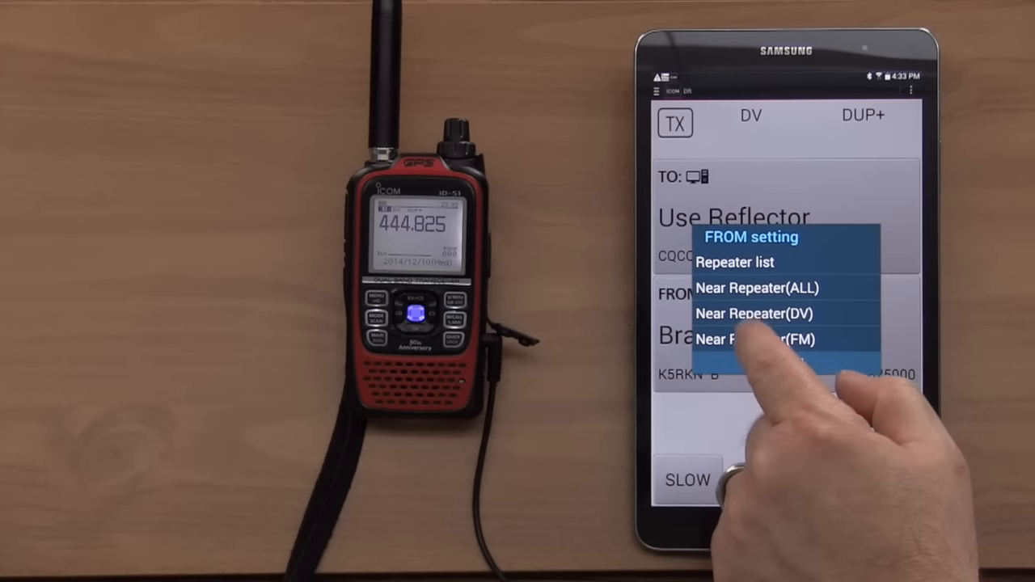
{"action": "left_click", "coordinate": [755, 288]}
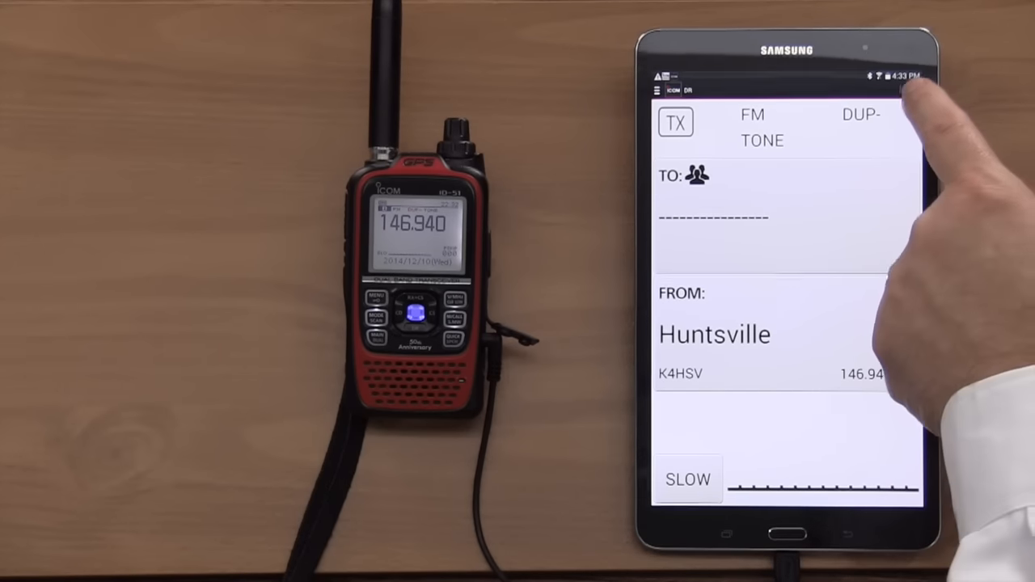
{"action": "left_click", "coordinate": [912, 89]}
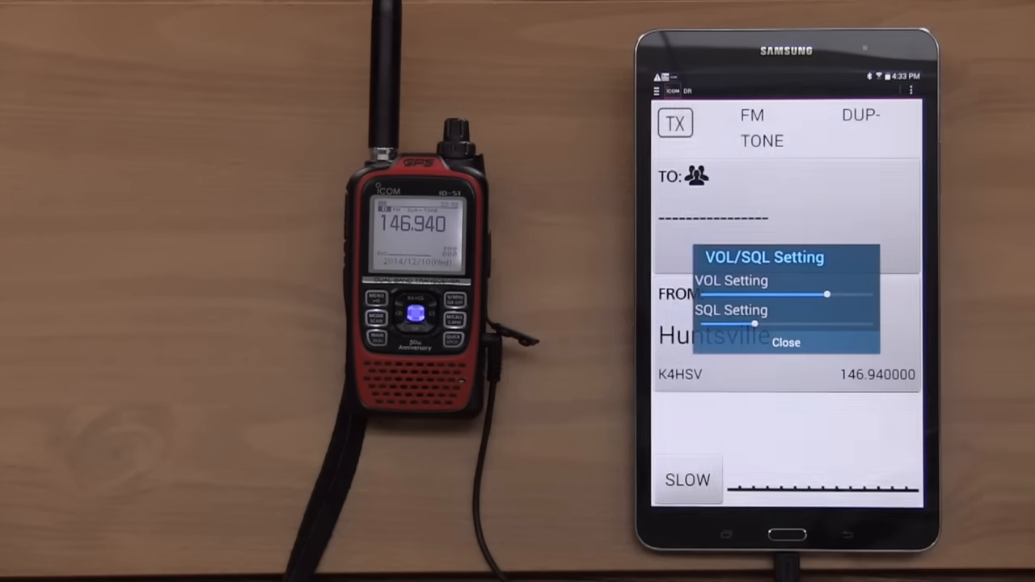